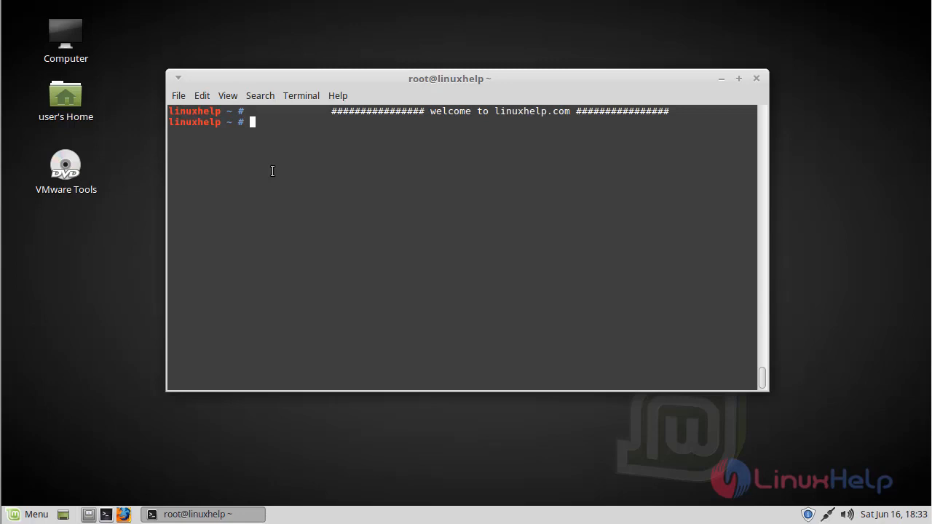
Step: Begin an 'apt-' command at the root Terminal prompt
text(apt-)
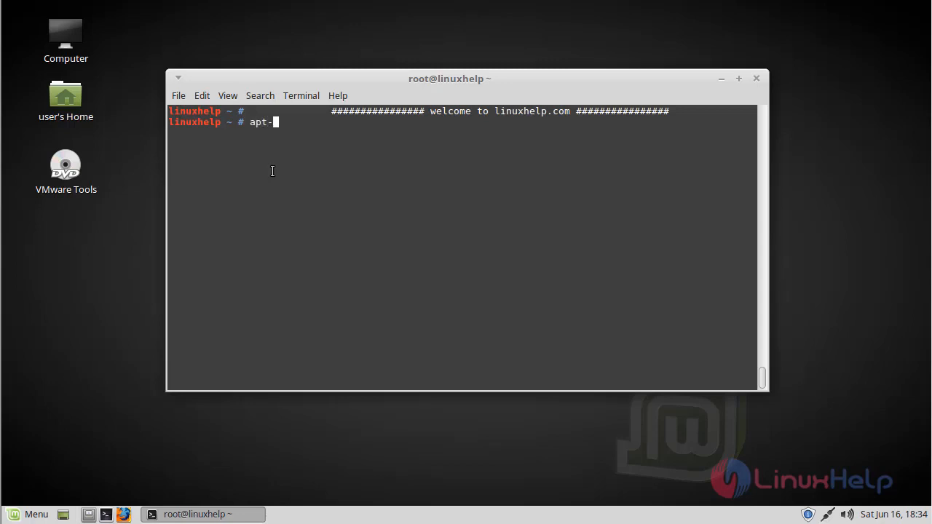
Step: Run 'apt-get update' to refresh the package lists
text(get upda)
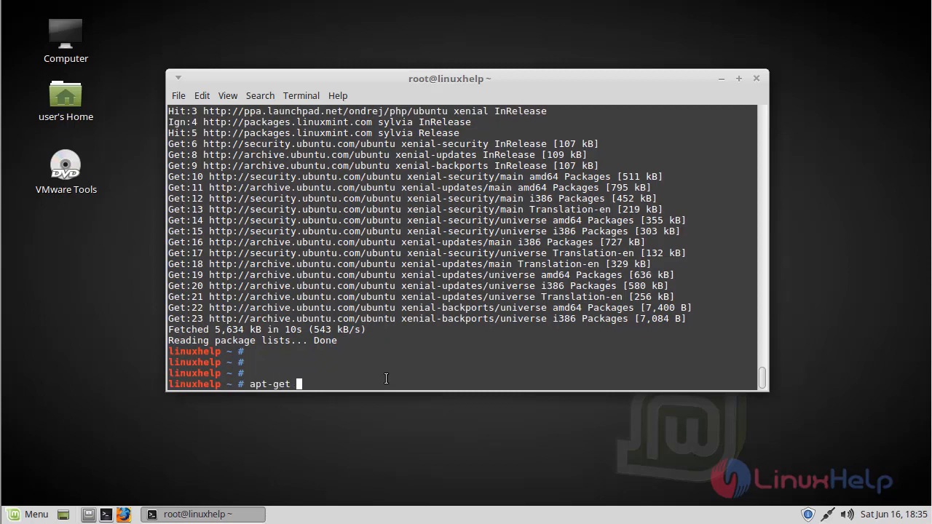
Step: Run 'apt-get install rosegarden' and let the installation finish
text(install)
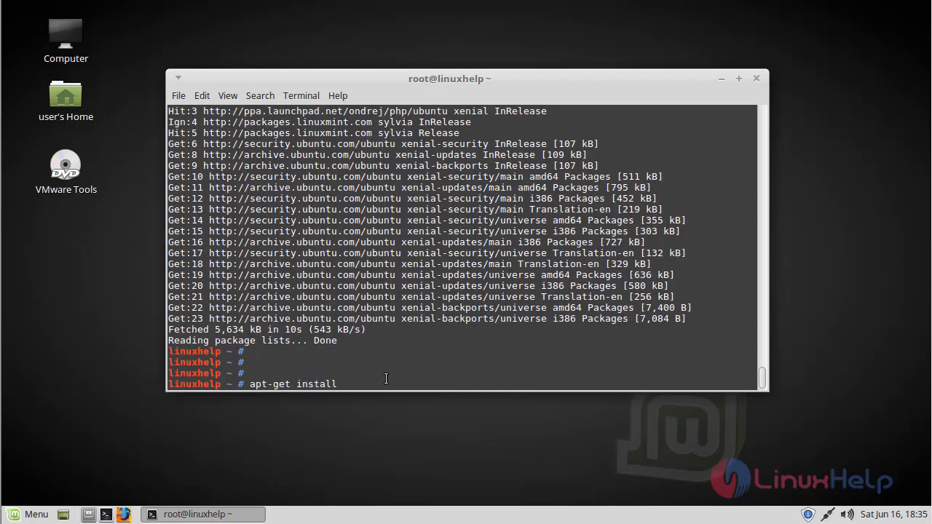
text(rose)
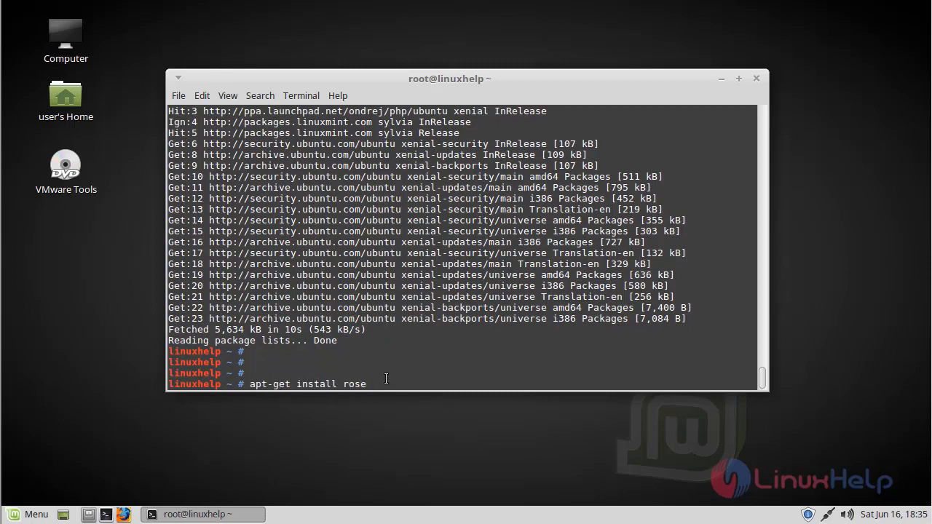
text(garden)
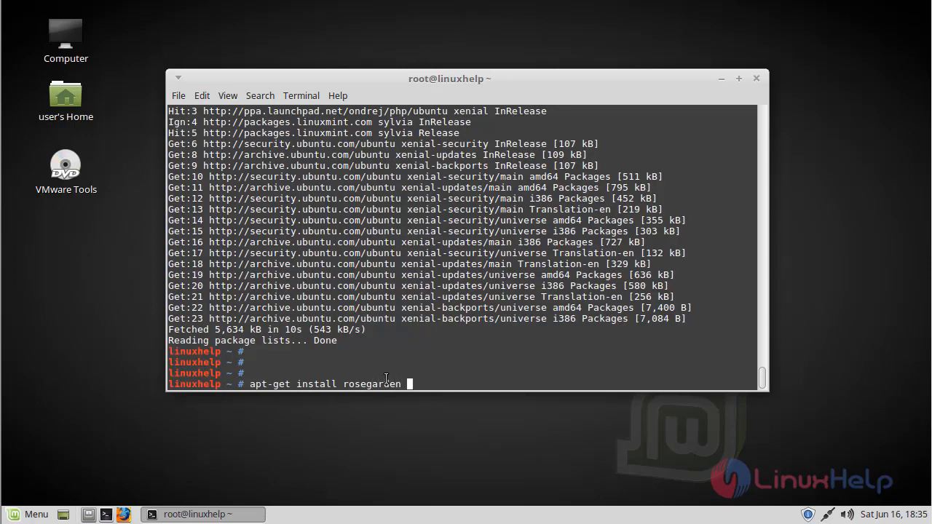
key(Return)
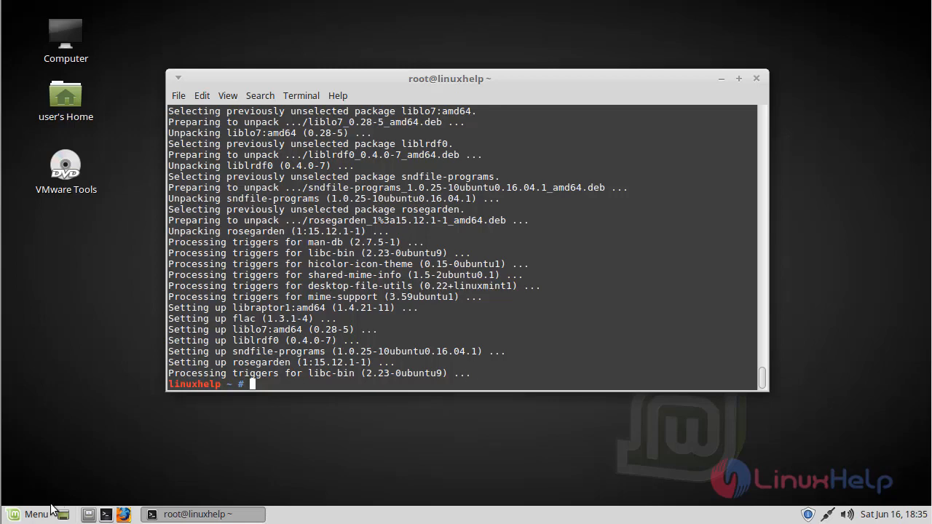
Step: Search the Mint Menu for 'rose' and launch Rosegarden
click(29, 513)
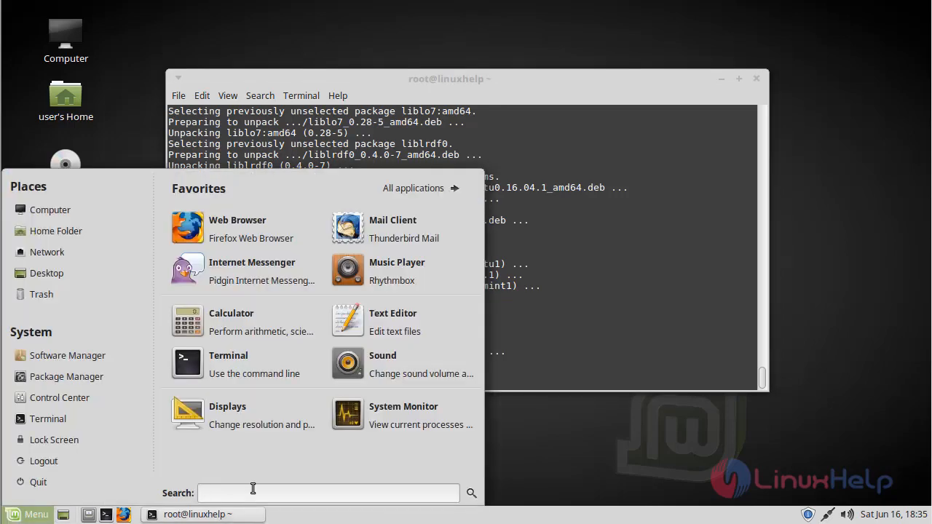
text(ros)
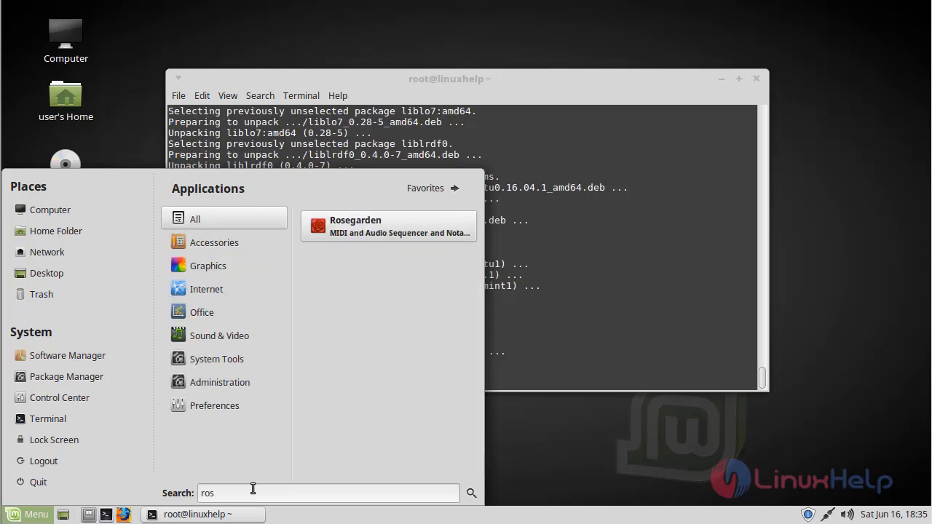
text(e)
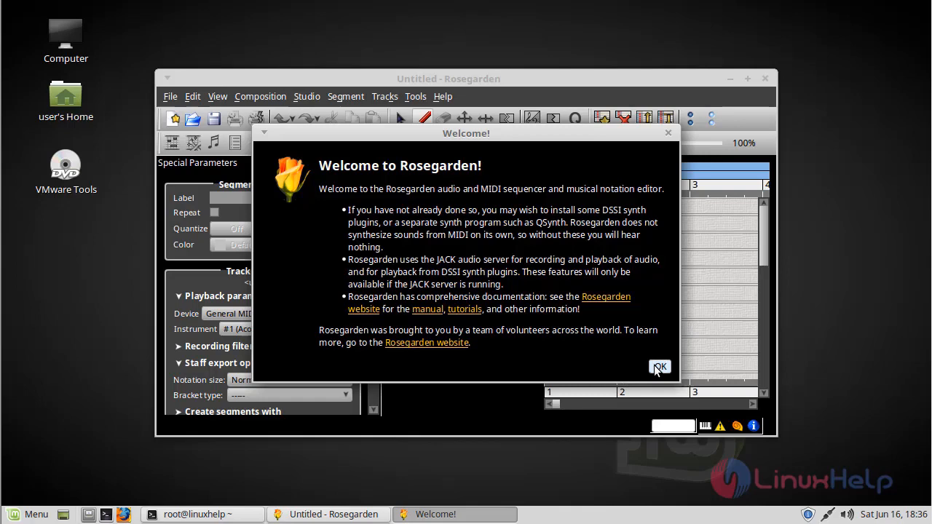
Step: Dismiss the Welcome message and show Help > About Rosegarden, version 15.12
click(658, 367)
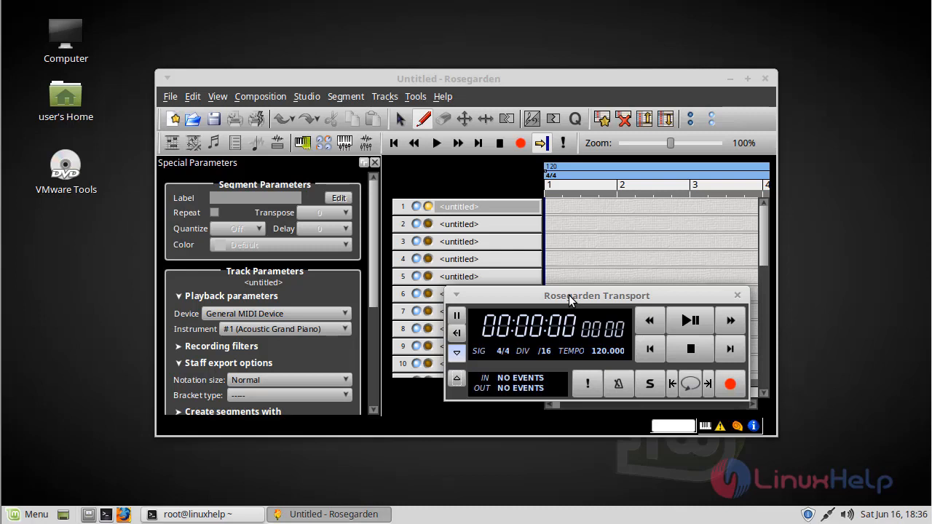
click(442, 97)
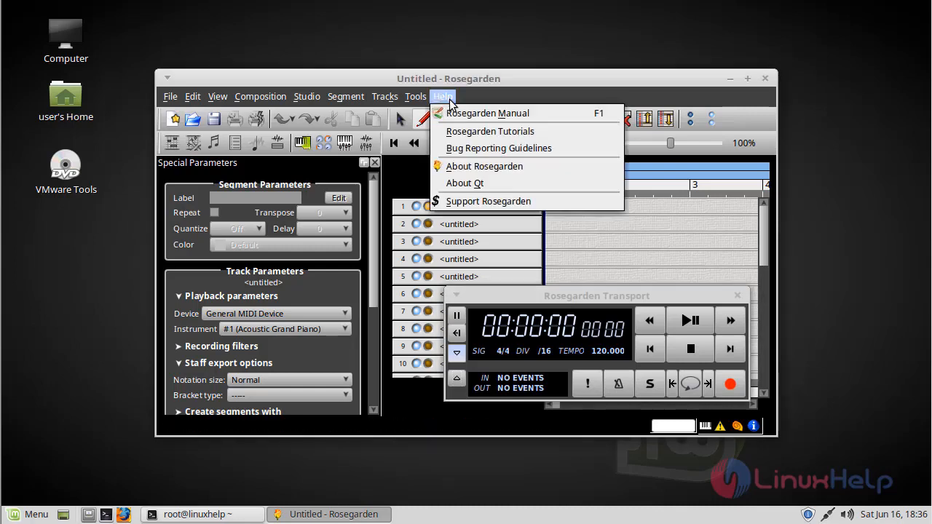
click(484, 166)
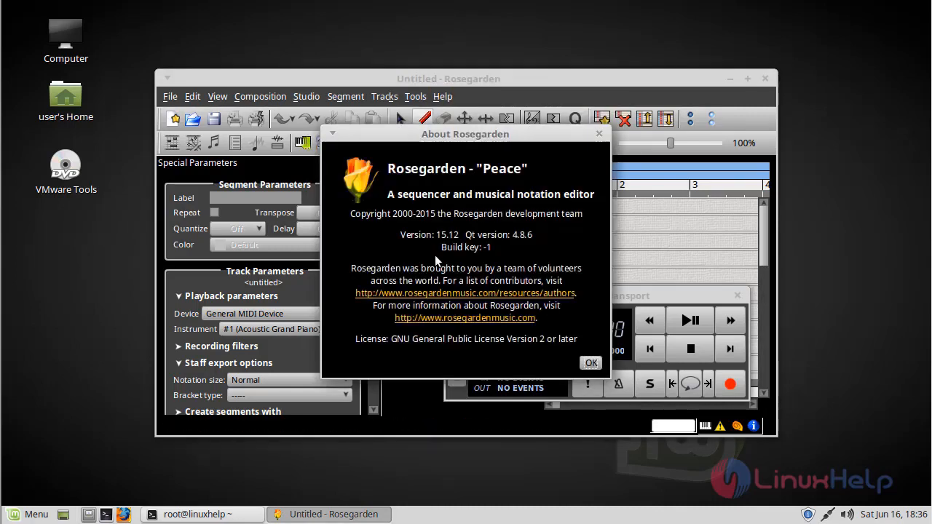